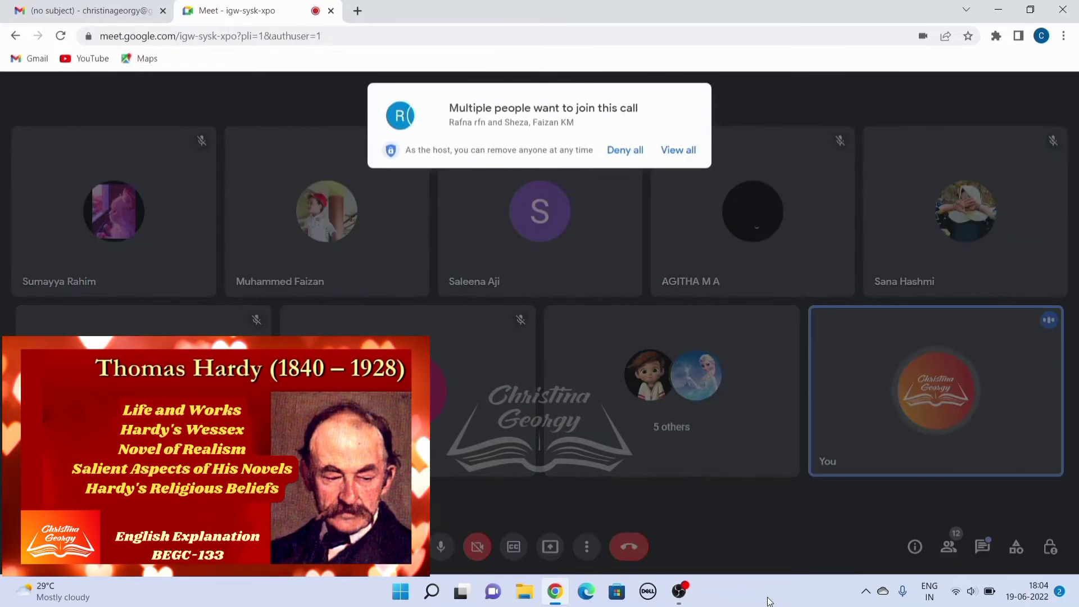
Admit the waiting group of students from the lobby, bringing the call to 14
{"action": "left_click", "coordinate": [677, 149]}
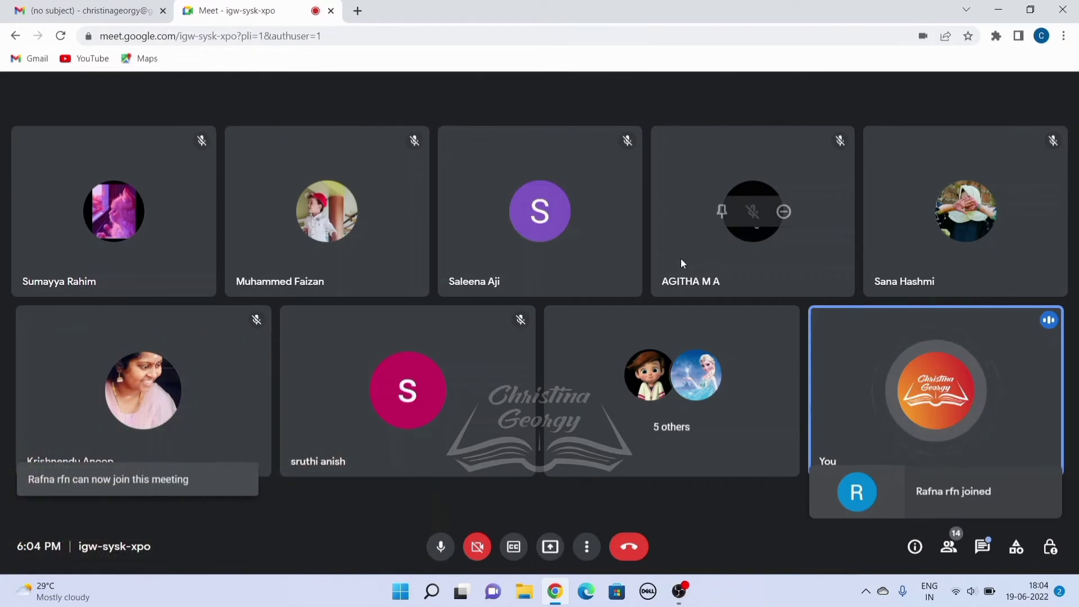
{"action": "mouse_move", "coordinate": [682, 264]}
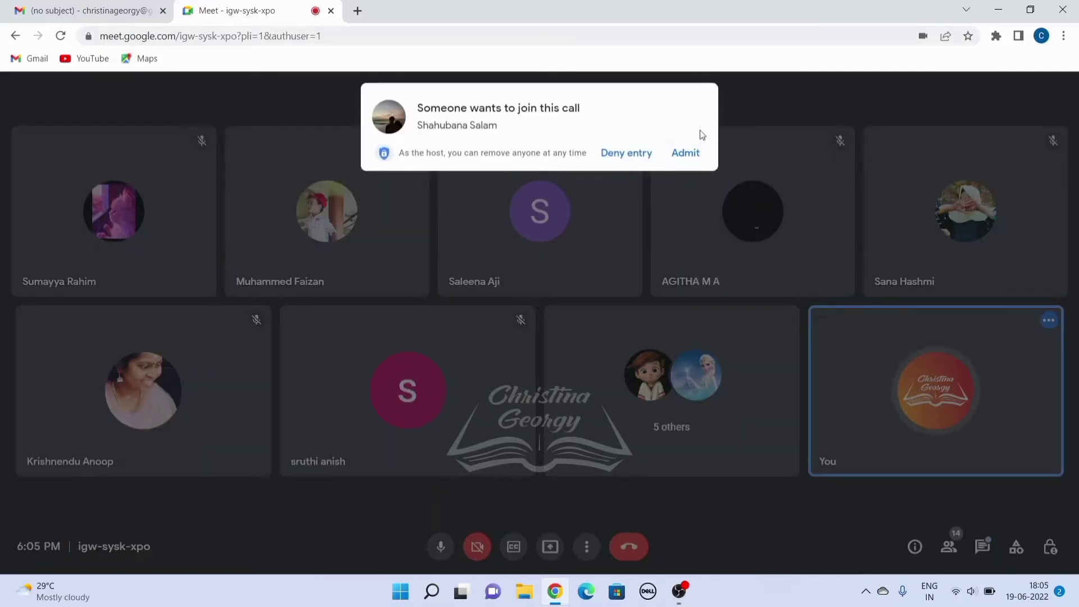
{"action": "left_click", "coordinate": [686, 153]}
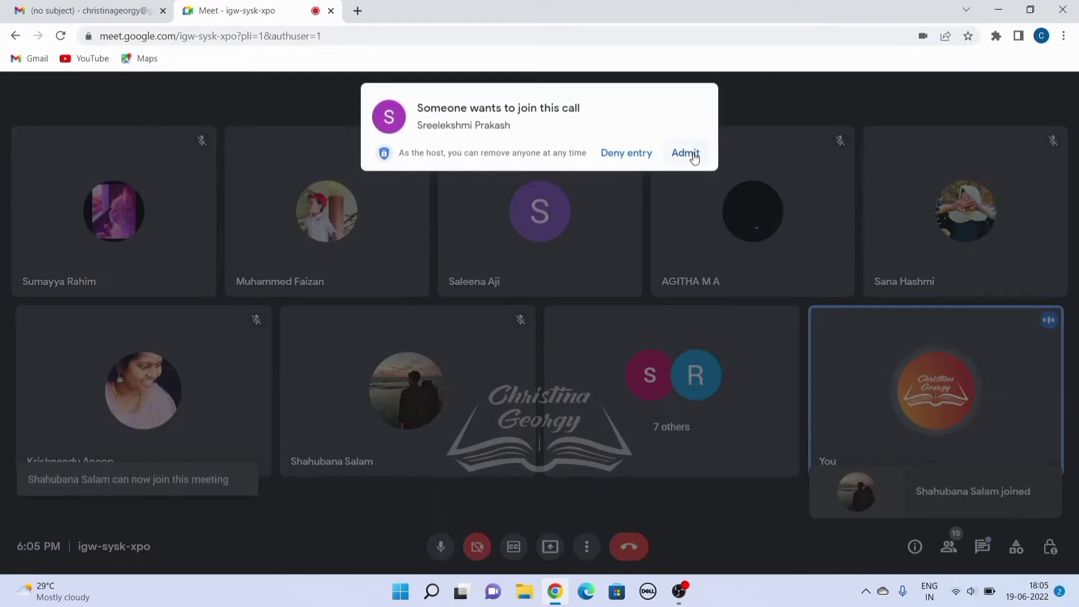
{"action": "left_click", "coordinate": [684, 153]}
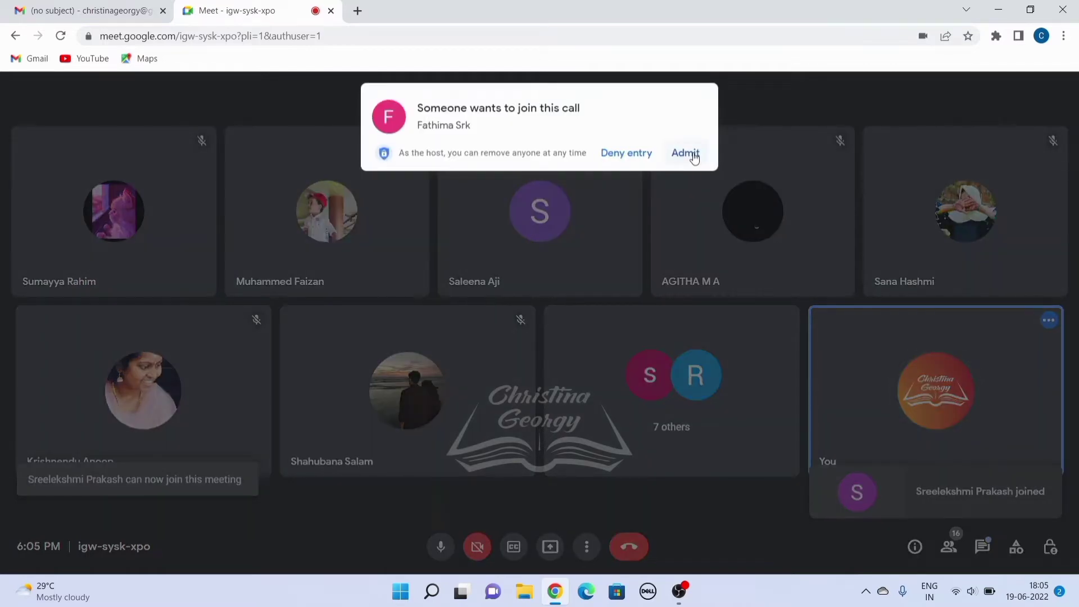
{"action": "left_click", "coordinate": [685, 153]}
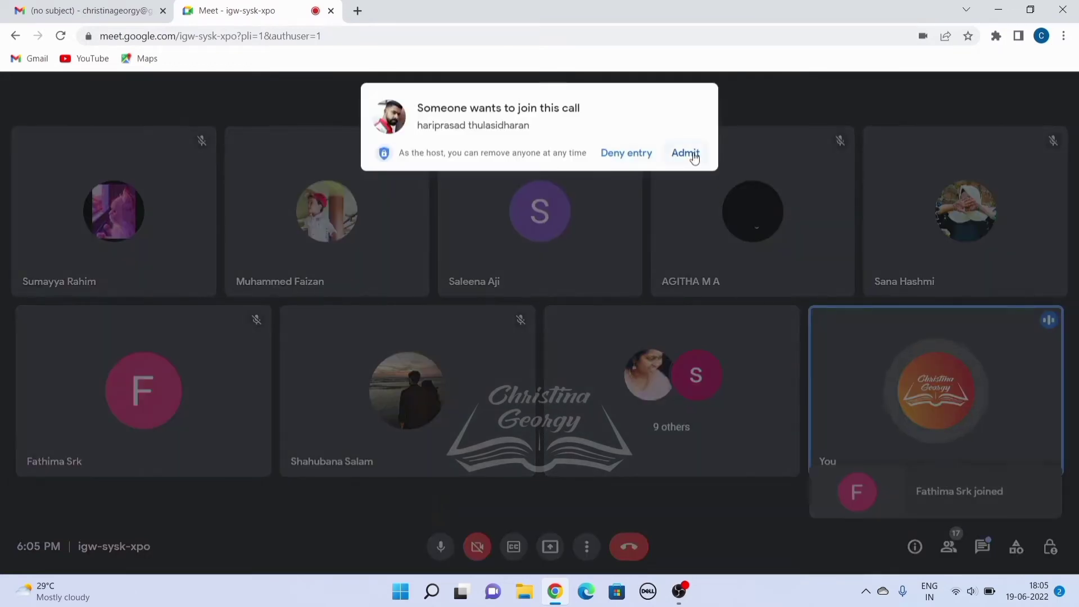
{"action": "left_click", "coordinate": [684, 153]}
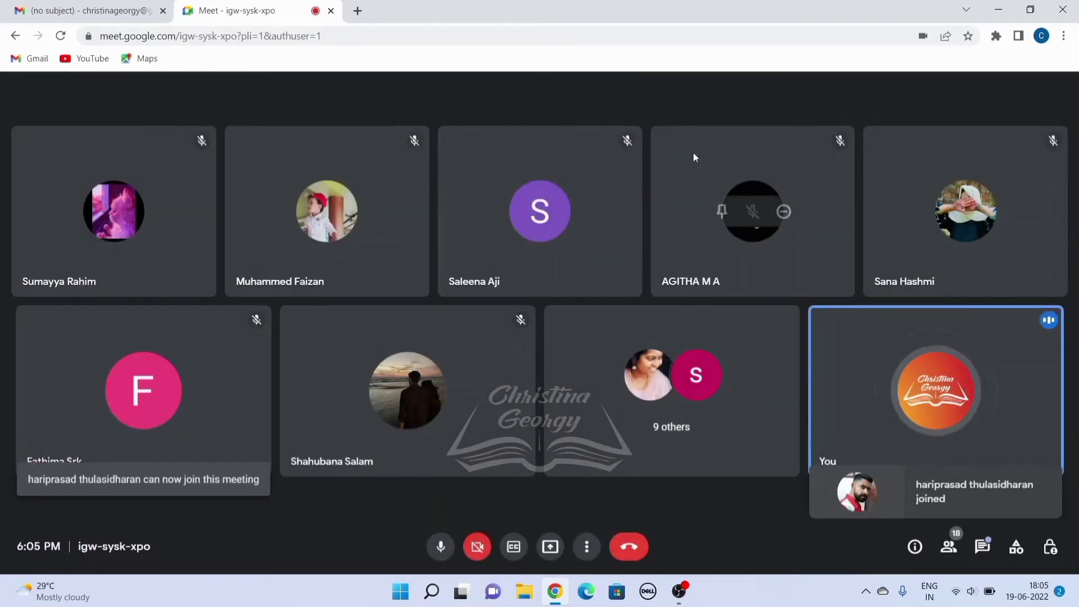
{"action": "mouse_move", "coordinate": [693, 158]}
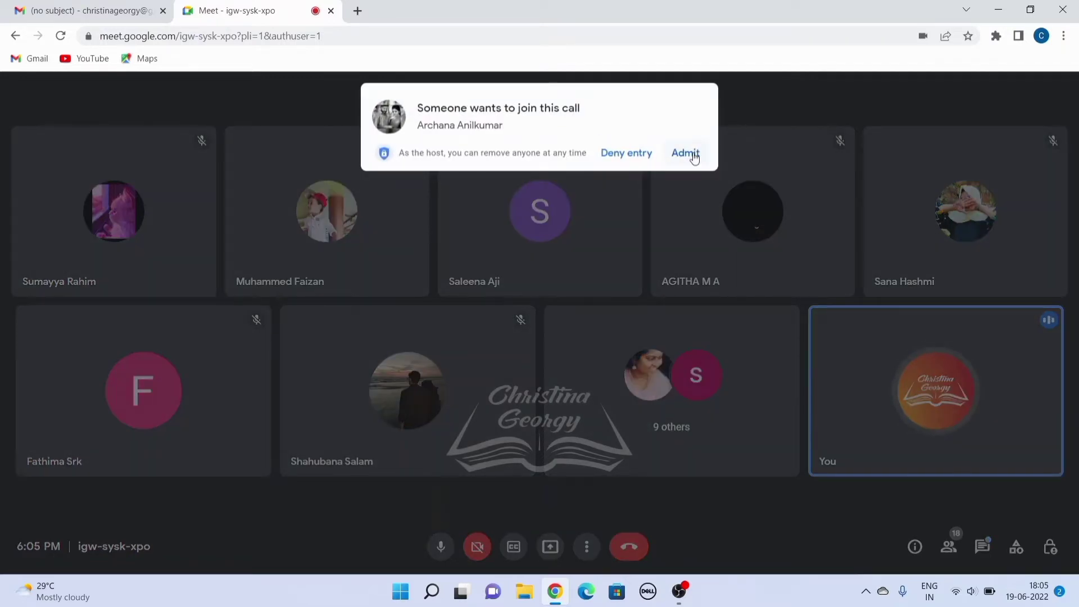
{"action": "left_click", "coordinate": [685, 153]}
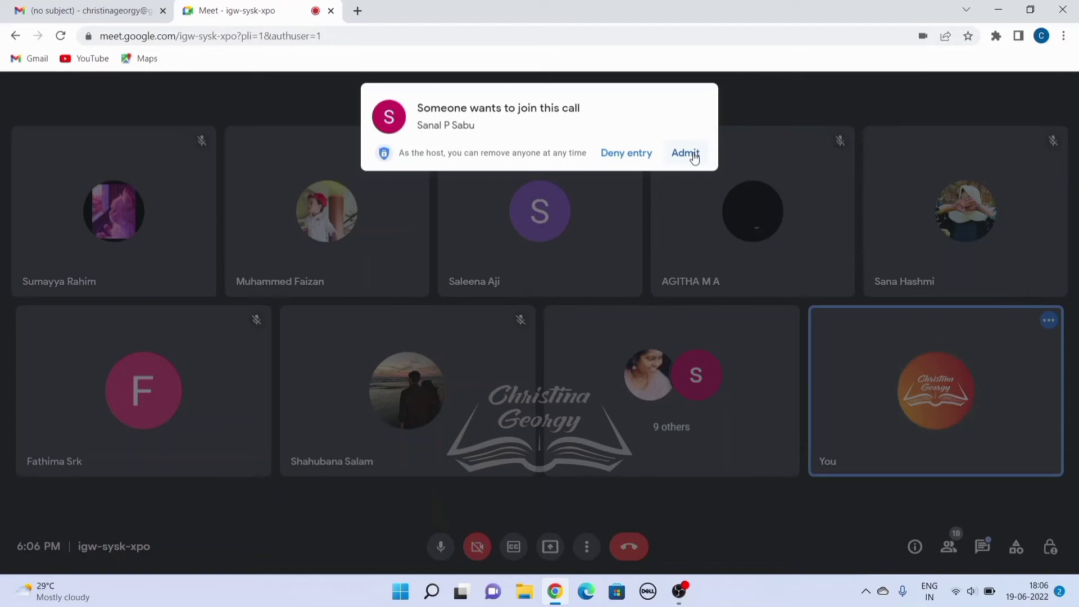
{"action": "left_click", "coordinate": [685, 153]}
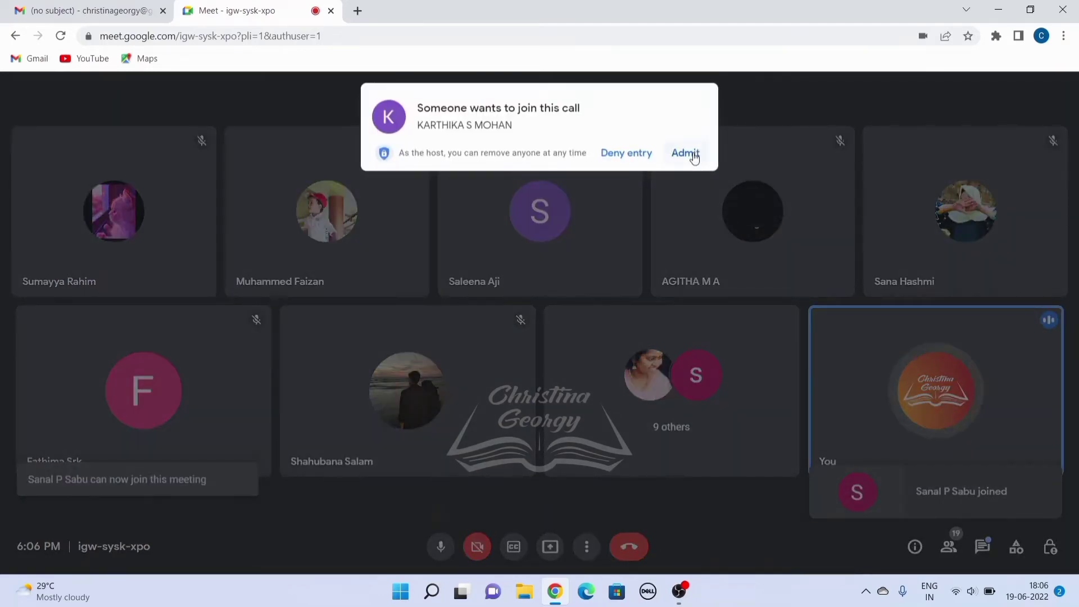
{"action": "left_click", "coordinate": [684, 153]}
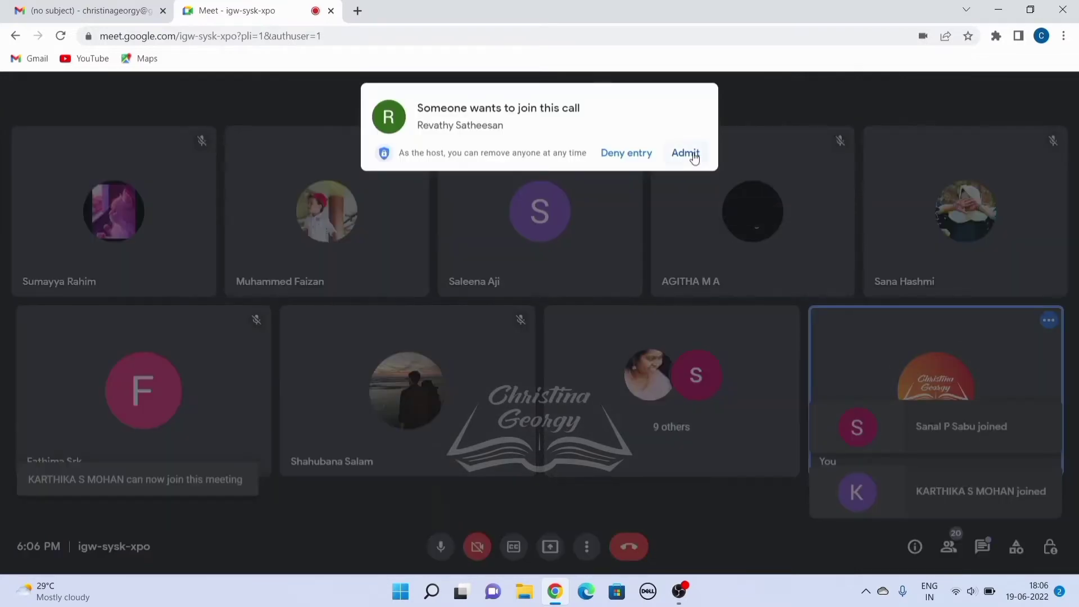
{"action": "left_click", "coordinate": [684, 153]}
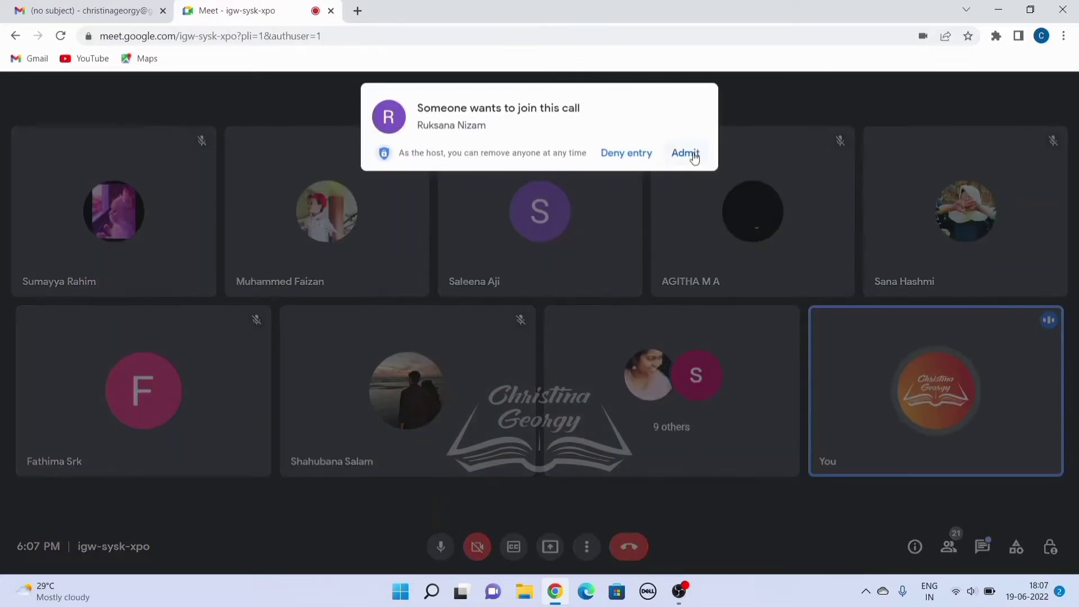
{"action": "left_click", "coordinate": [684, 153]}
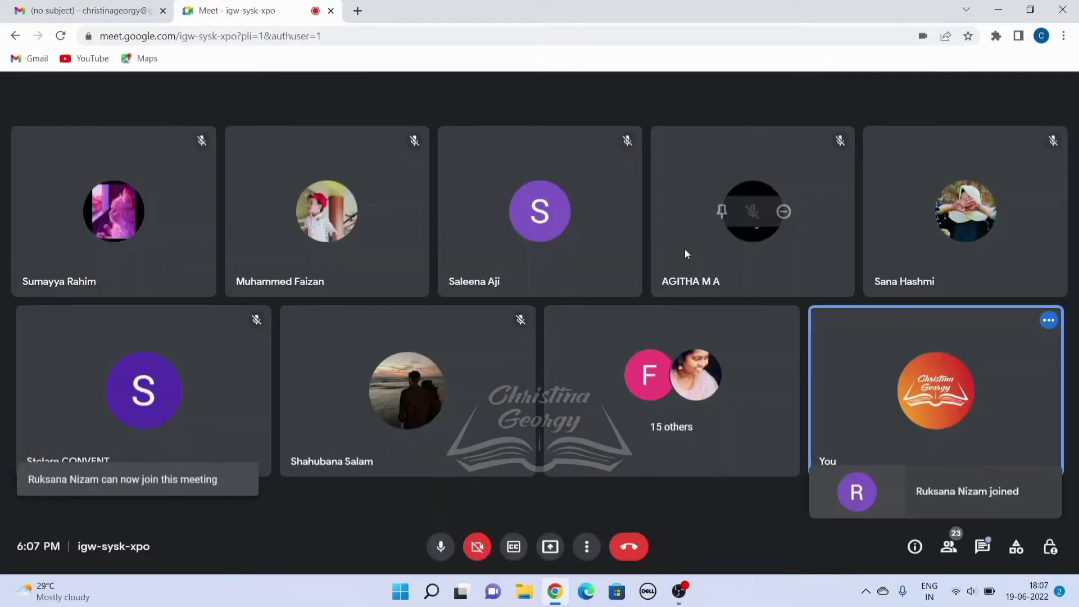
{"action": "mouse_move", "coordinate": [685, 254]}
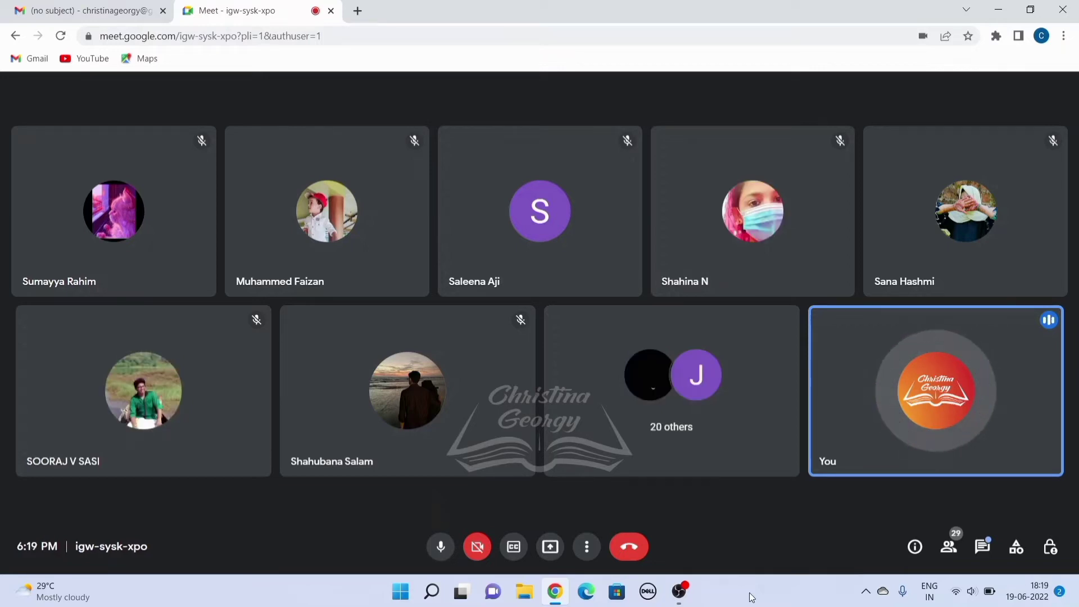
{"action": "left_click", "coordinate": [1048, 320]}
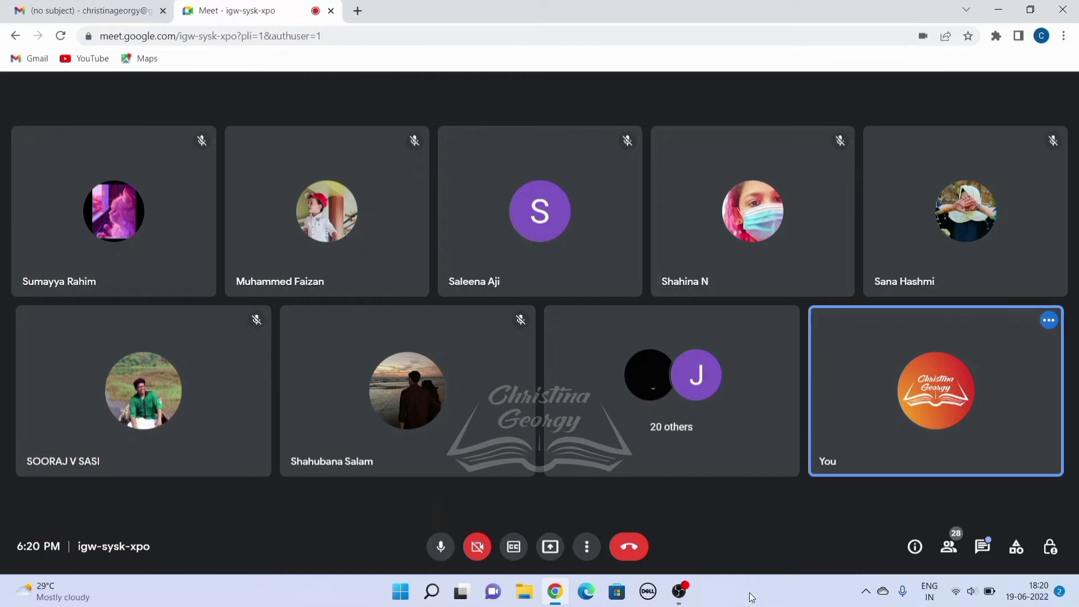
{"action": "left_click", "coordinate": [1049, 319]}
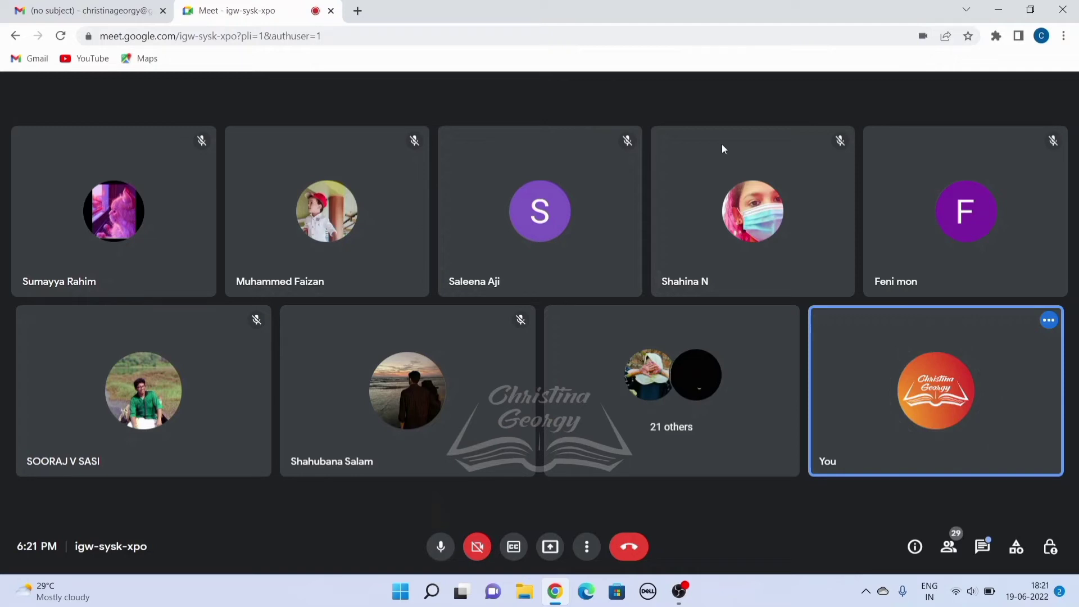
{"action": "left_click", "coordinate": [1049, 319]}
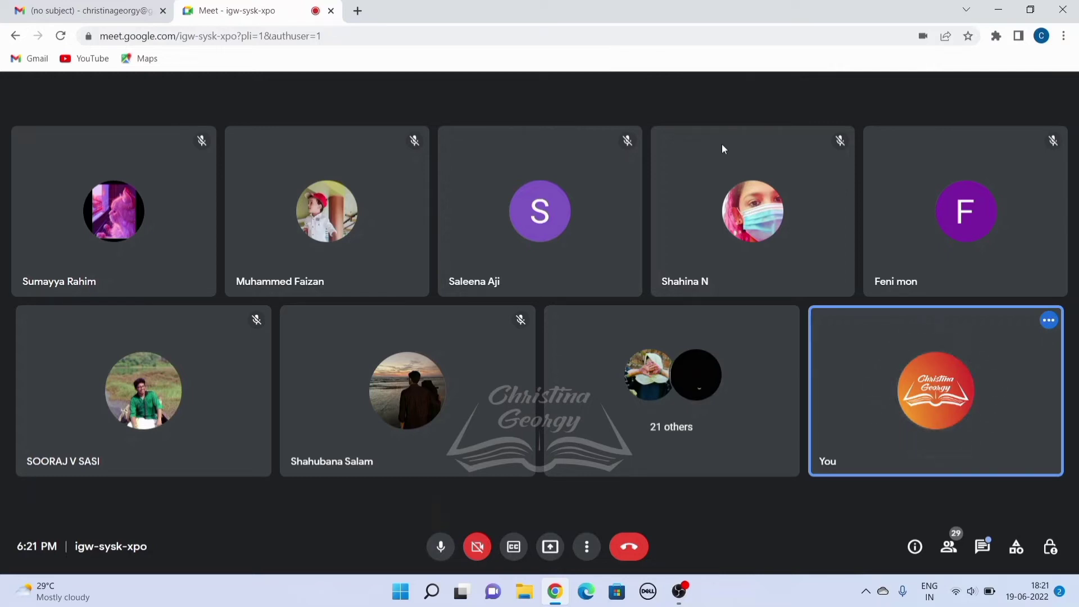
{"action": "left_click", "coordinate": [1049, 320]}
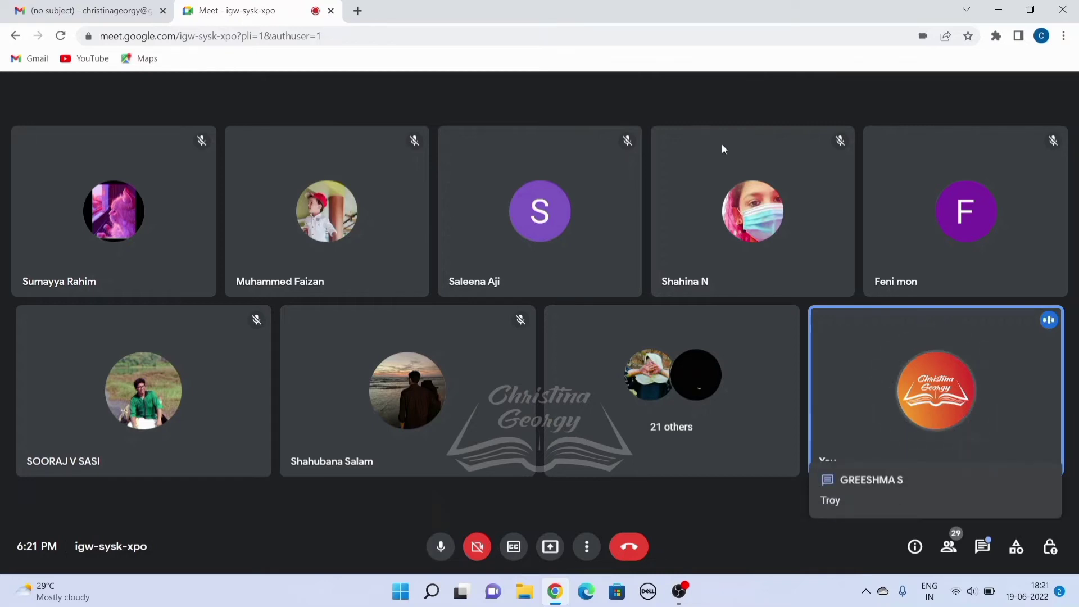
{"action": "scroll", "scroll_direction": "down", "scroll_amount": 3}
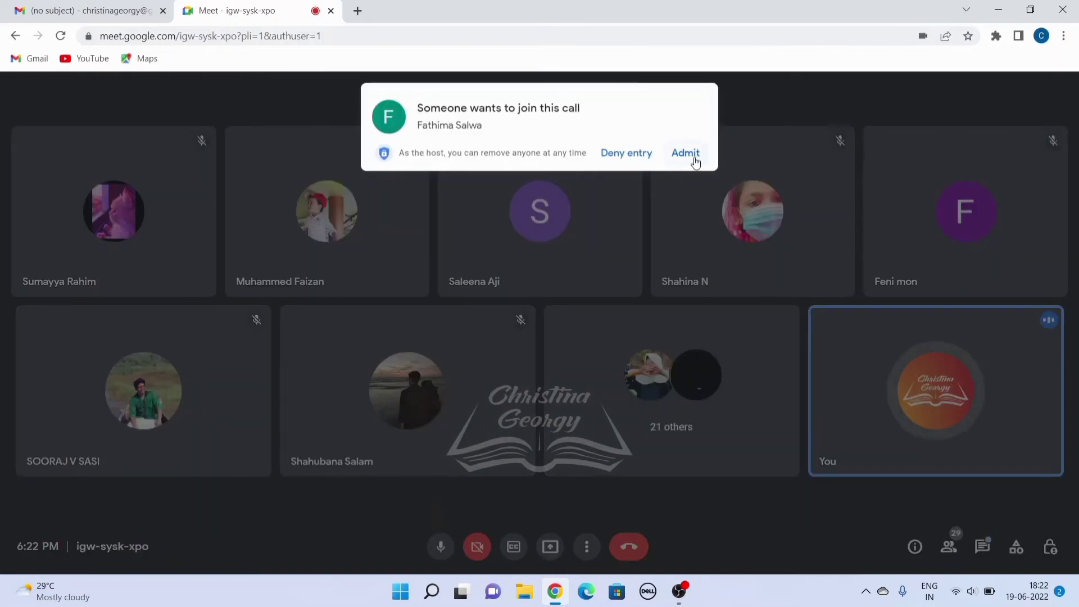
{"action": "left_click", "coordinate": [684, 153]}
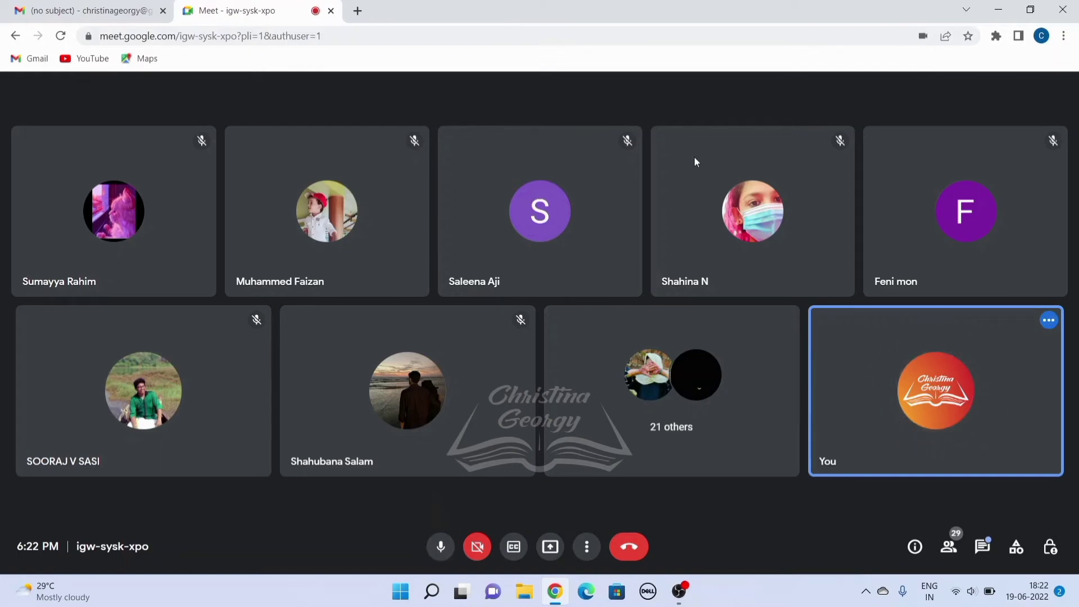
{"action": "left_click", "coordinate": [1049, 319]}
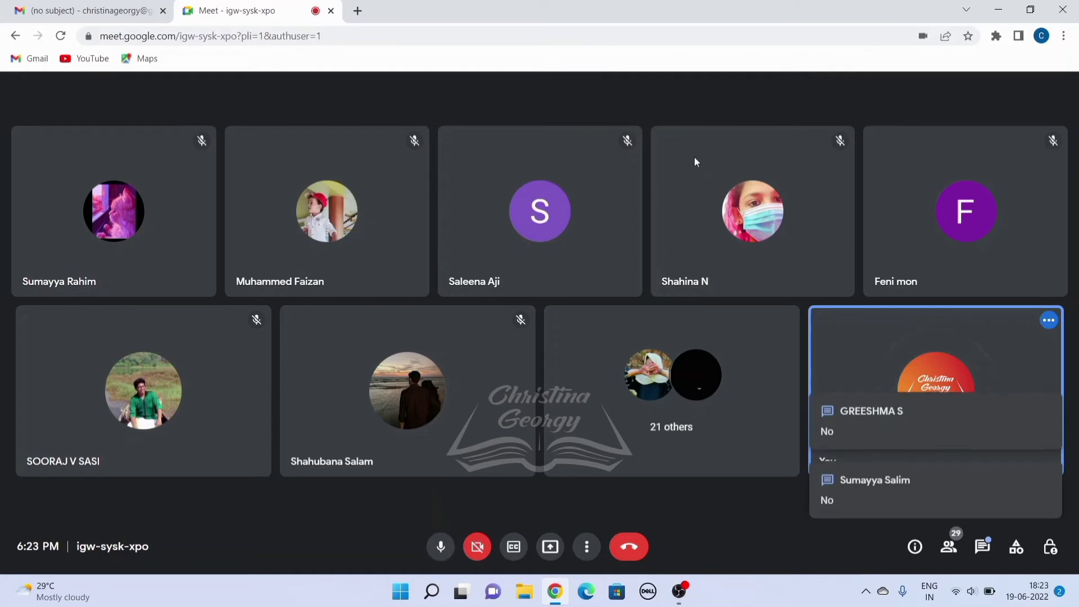
{"action": "scroll", "scroll_direction": "down", "scroll_amount": 3}
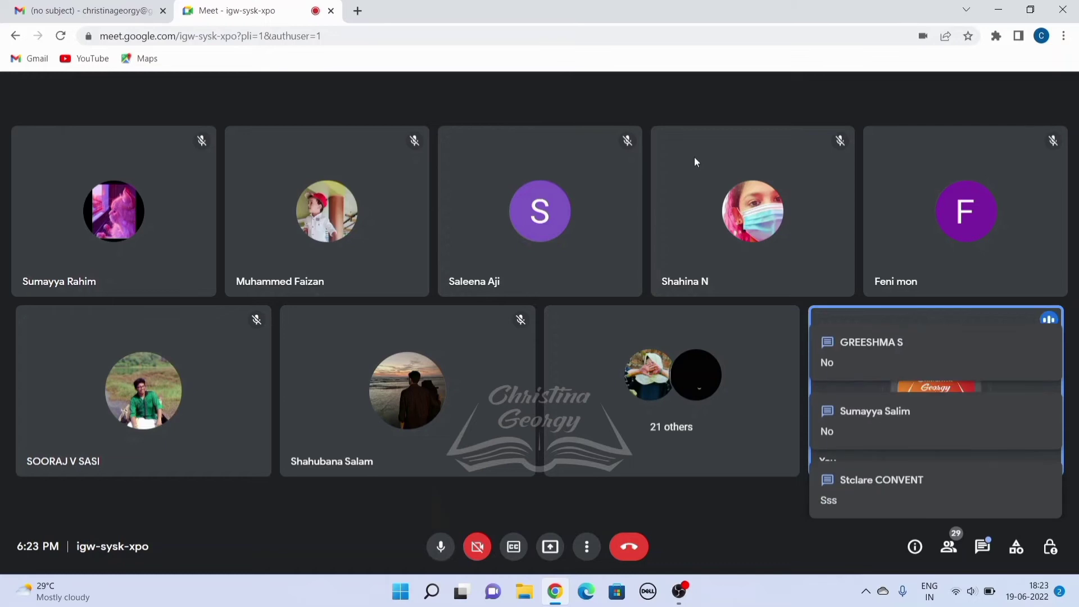
{"action": "scroll", "scroll_direction": "down", "scroll_amount": 3}
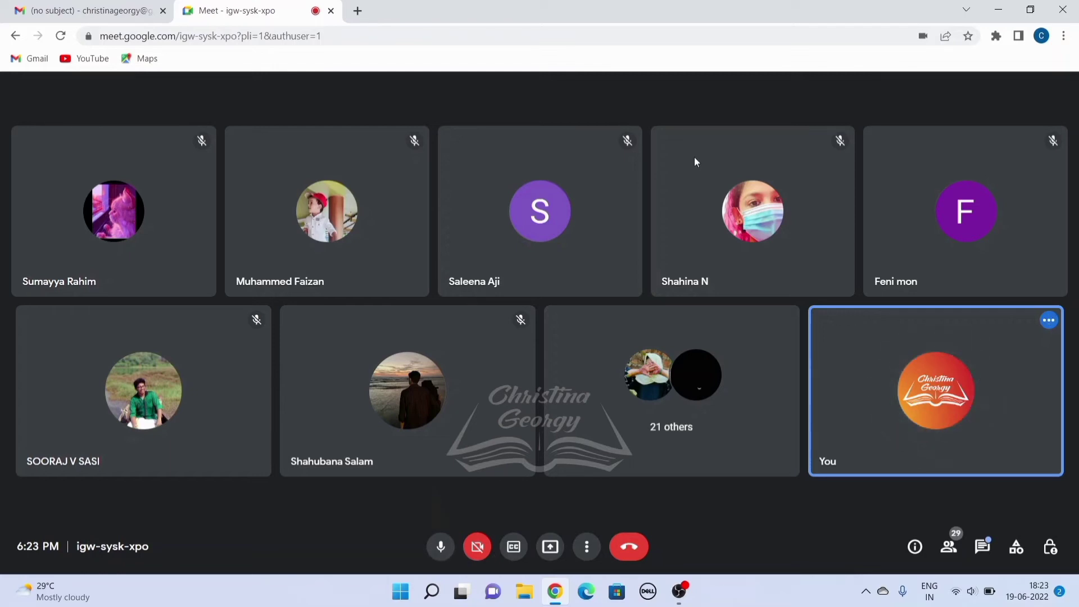
{"action": "left_click", "coordinate": [1049, 320]}
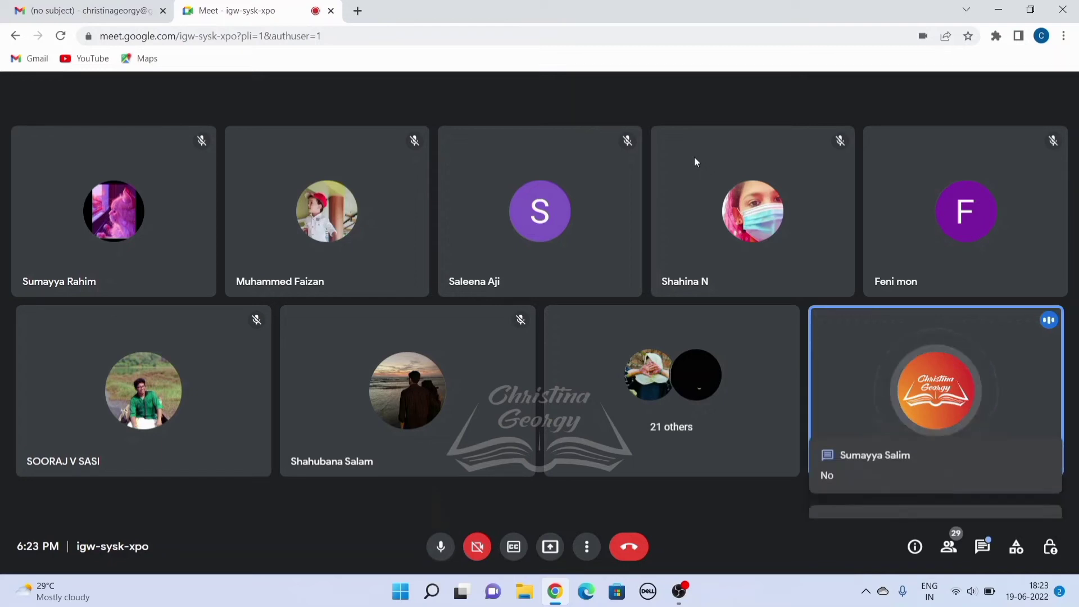
{"action": "scroll", "scroll_direction": "down", "scroll_amount": 3}
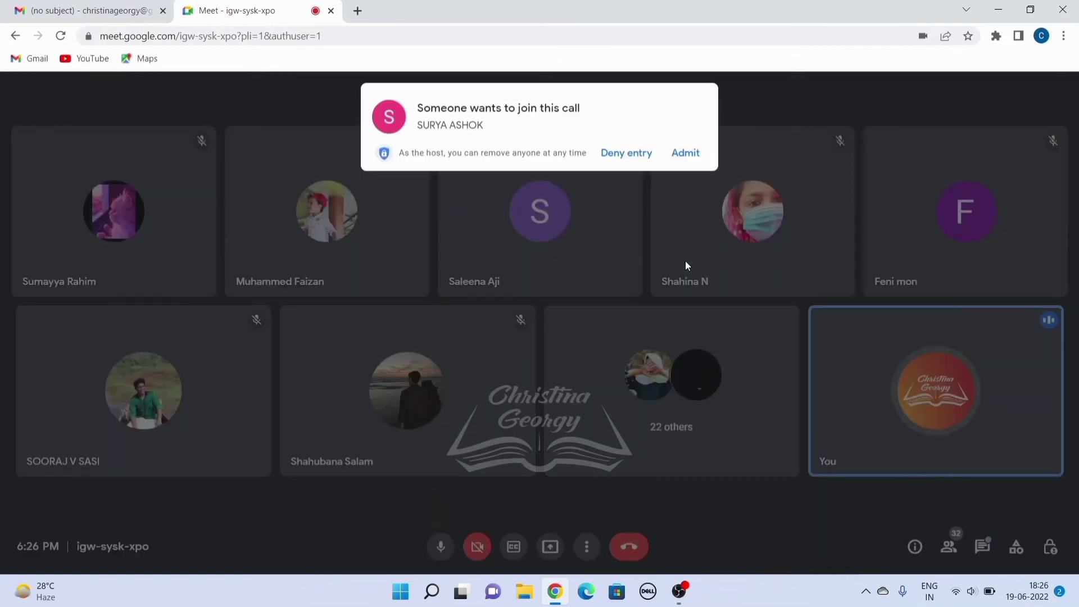
{"action": "left_click", "coordinate": [684, 153]}
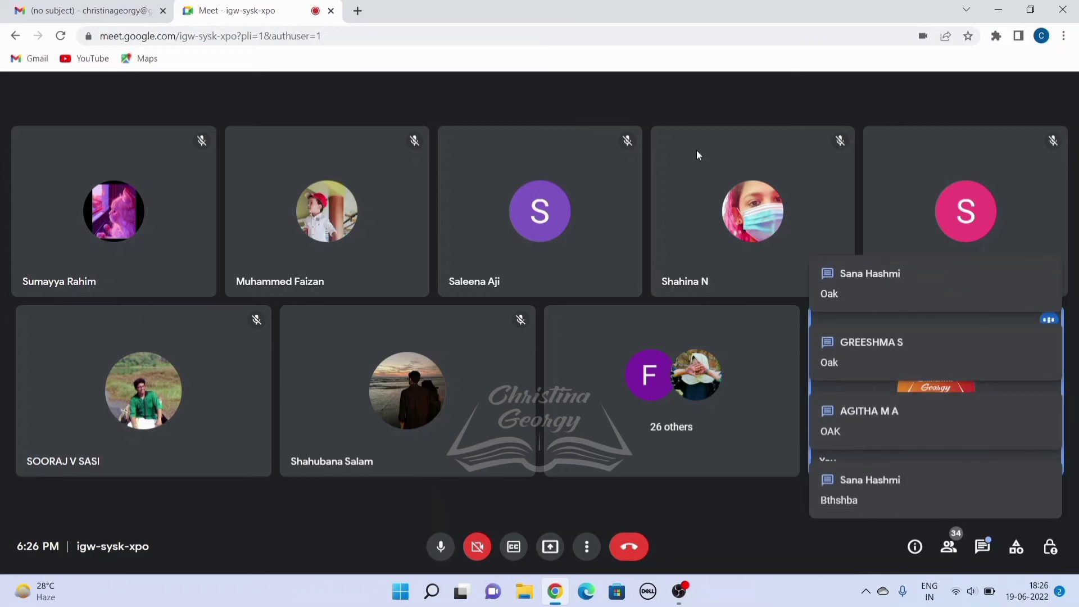
{"action": "scroll", "scroll_direction": "down", "scroll_amount": 3}
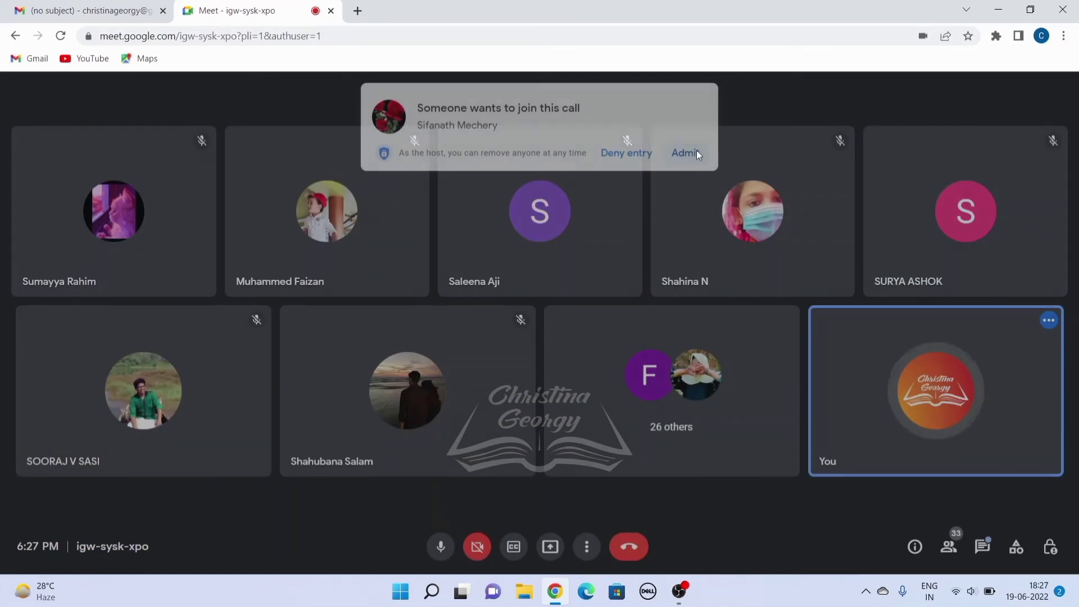
{"action": "left_click", "coordinate": [685, 152]}
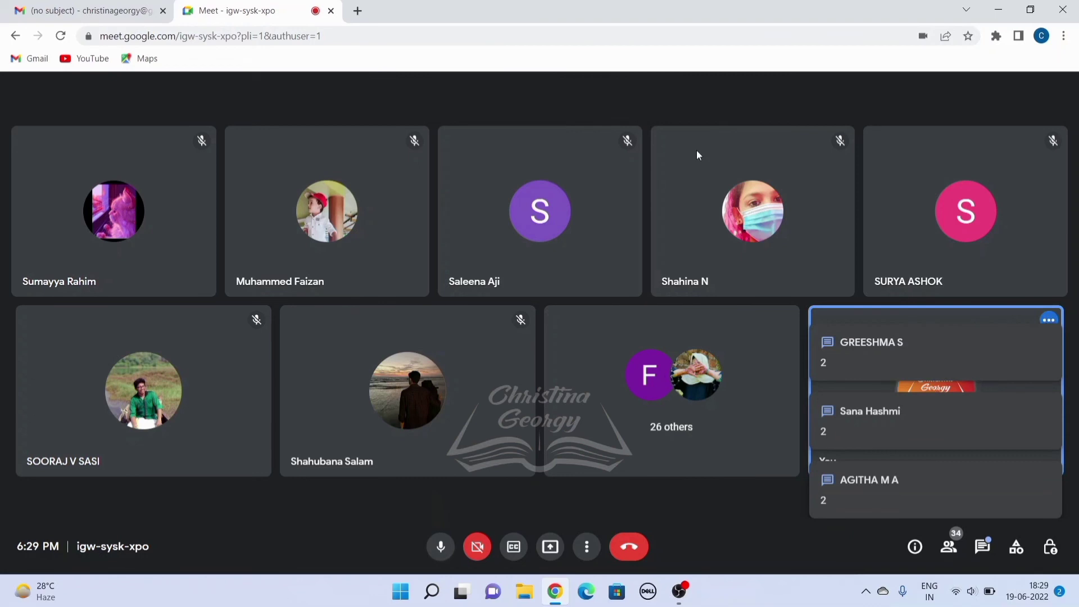
{"action": "scroll", "scroll_direction": "down", "scroll_amount": 3}
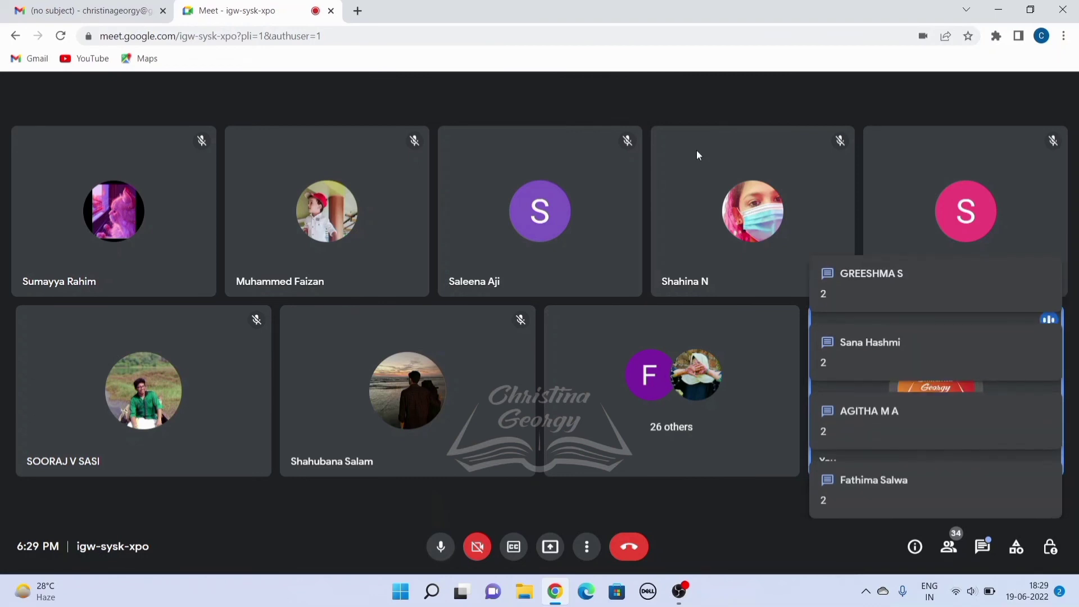